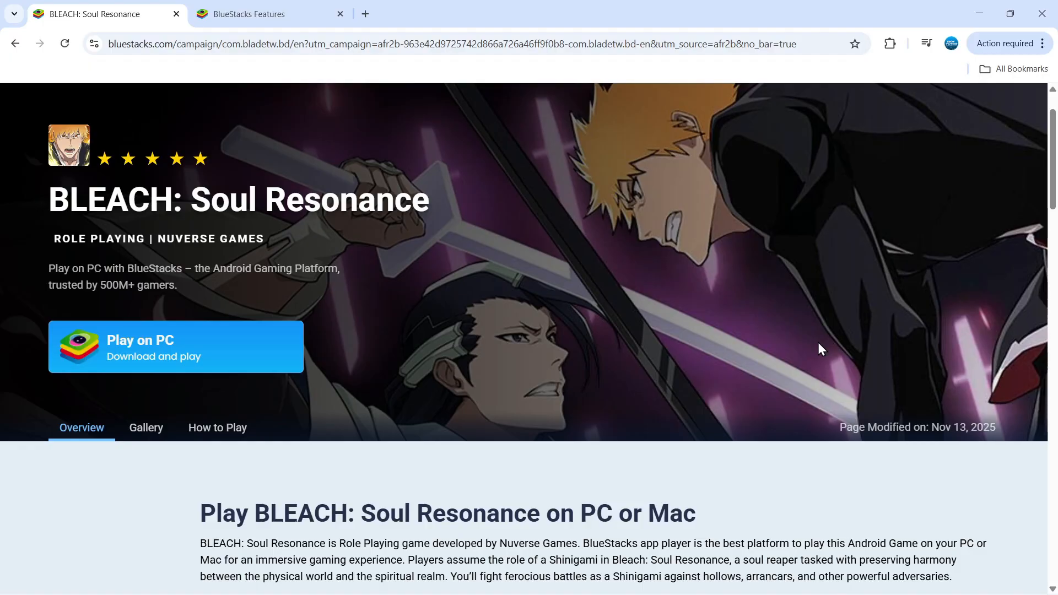
pyautogui.moveTo(453, 314)
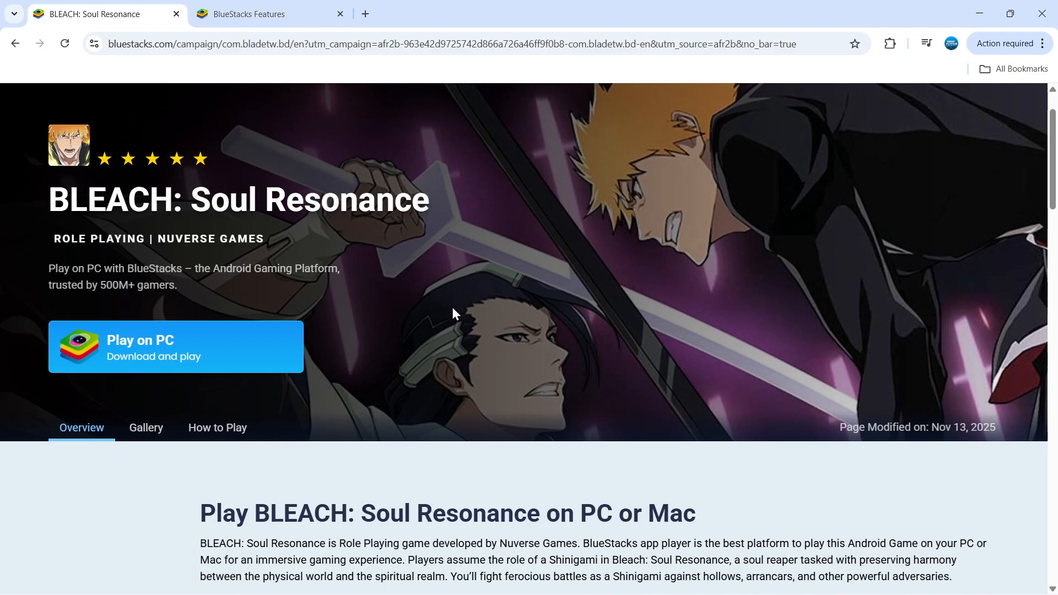
pyautogui.moveTo(378, 264)
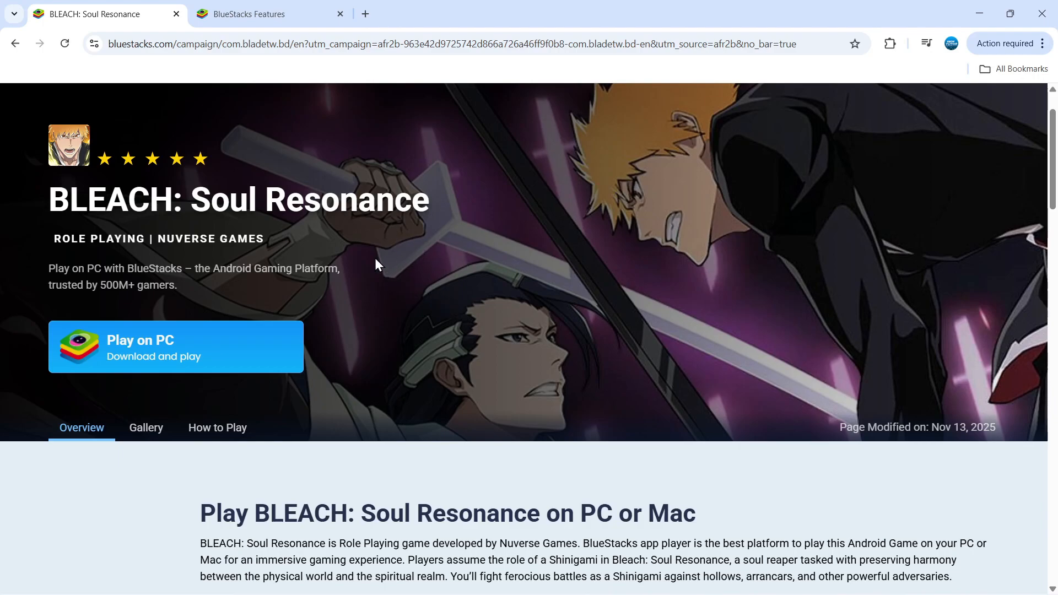
pyautogui.moveTo(206, 349)
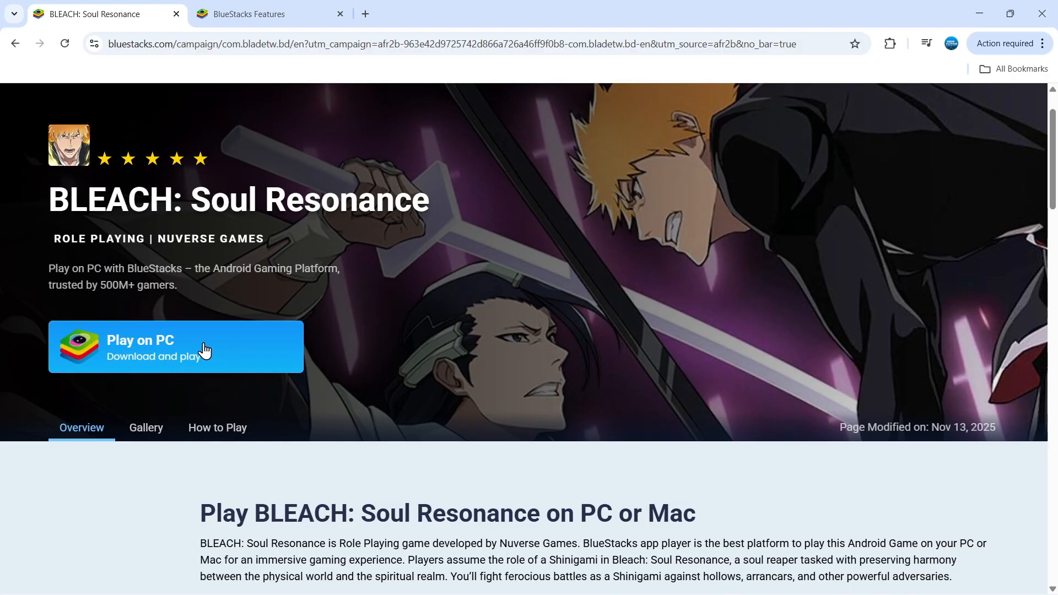
# Download BlueStacks for BLEACH: Soul Resonance and open its installer from Chrome's downloads
pyautogui.click(175, 346)
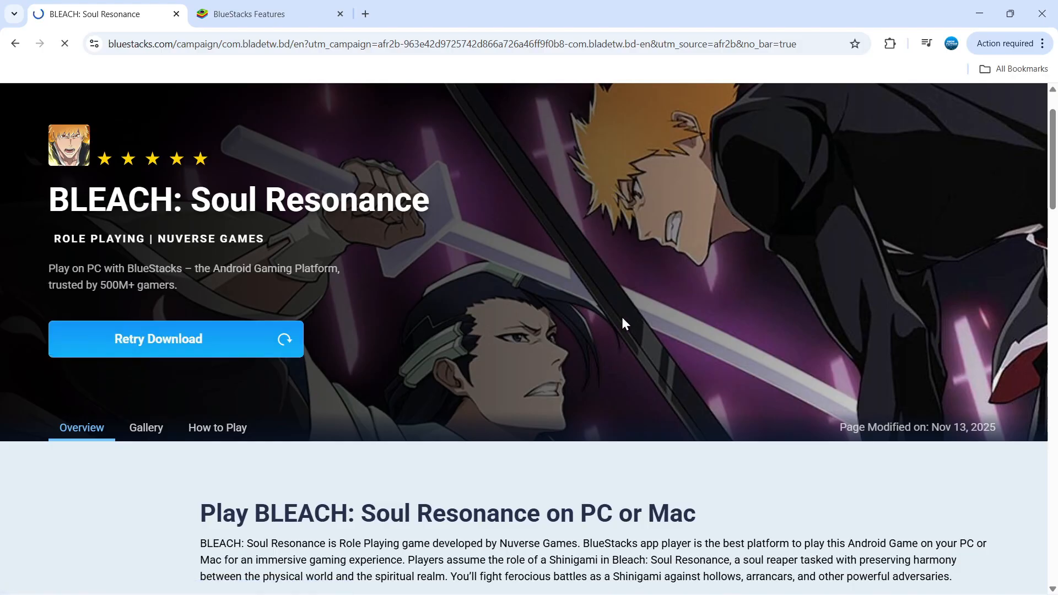
pyautogui.click(901, 42)
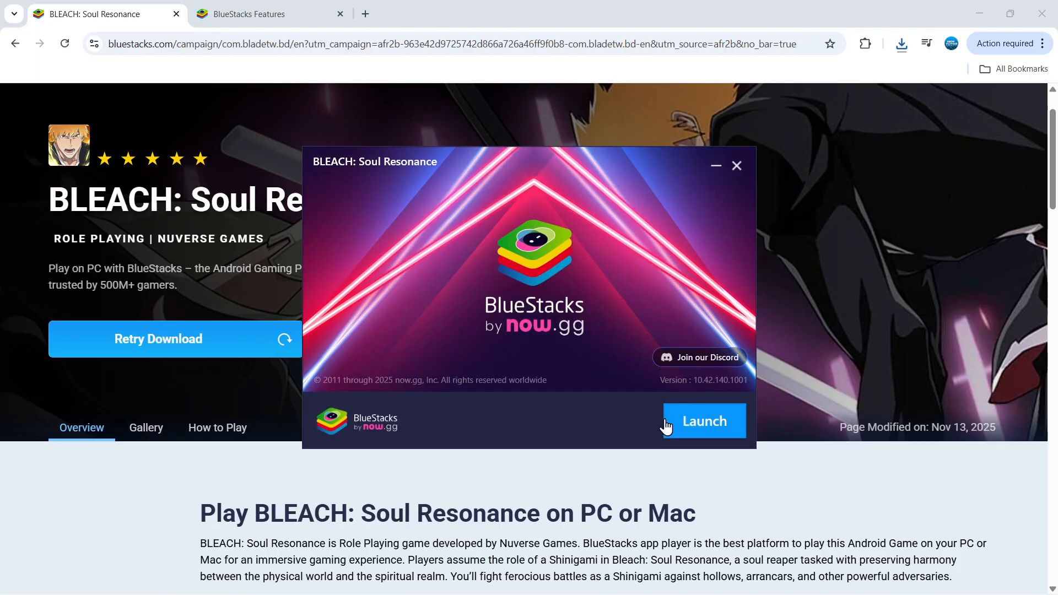
# Launch BlueStacks, install BLEACH: Soul Resonance from Google Play, and decline Play Pass
pyautogui.click(703, 421)
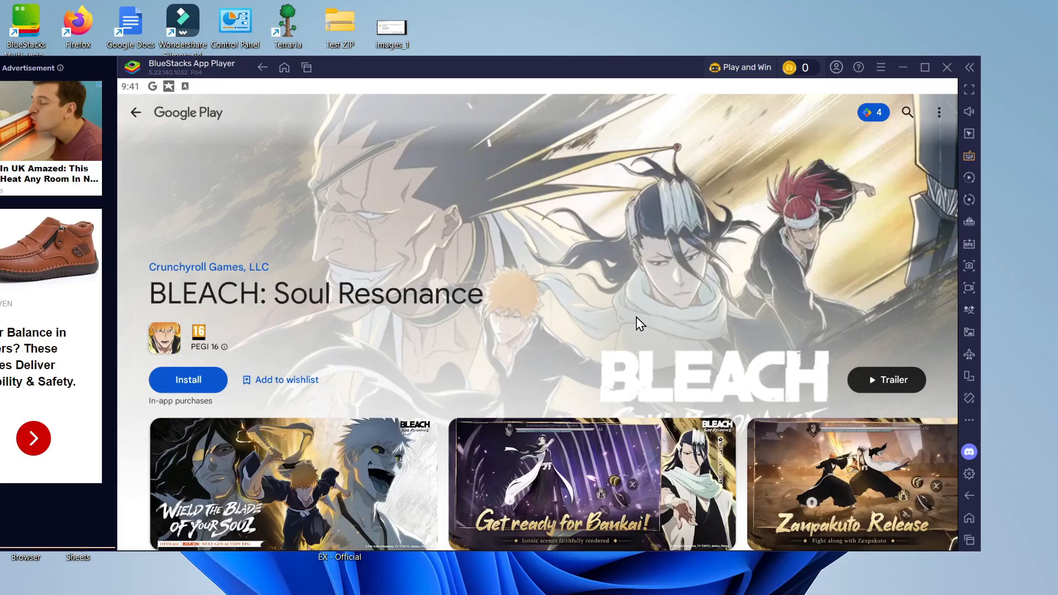
pyautogui.moveTo(423, 307)
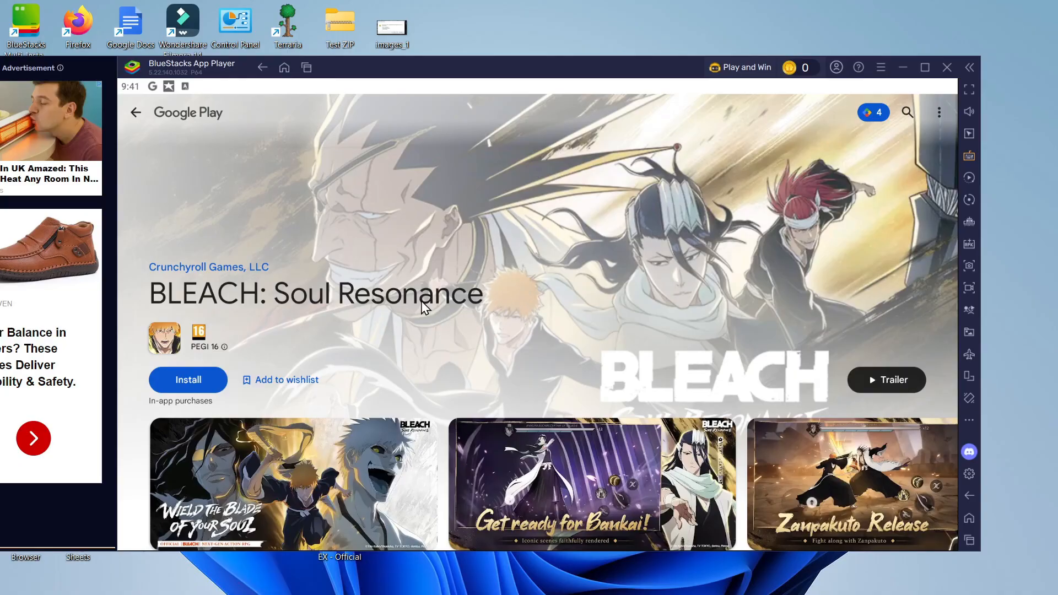
pyautogui.moveTo(197, 383)
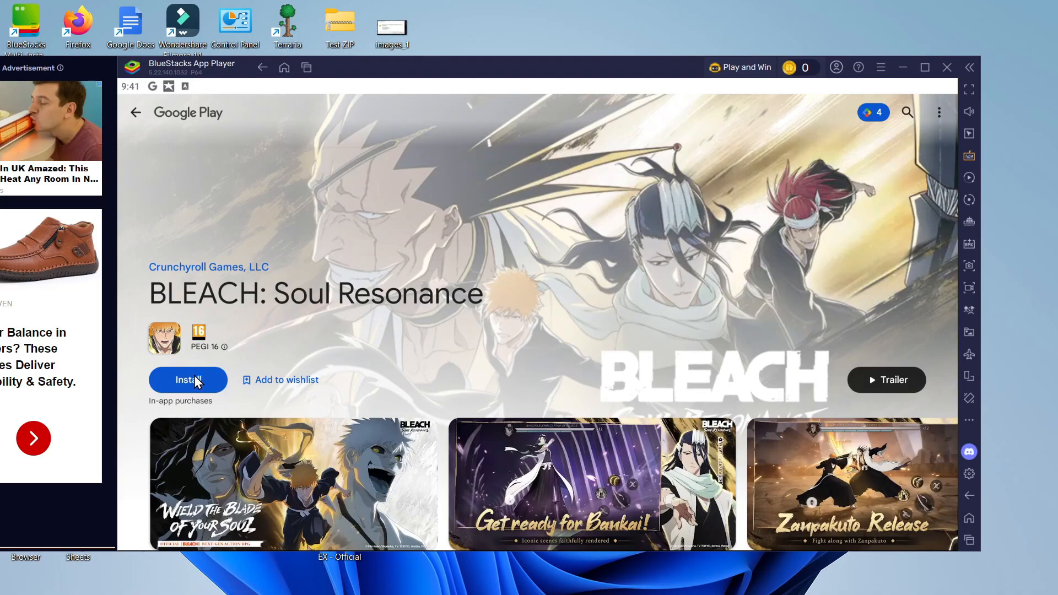
pyautogui.click(187, 379)
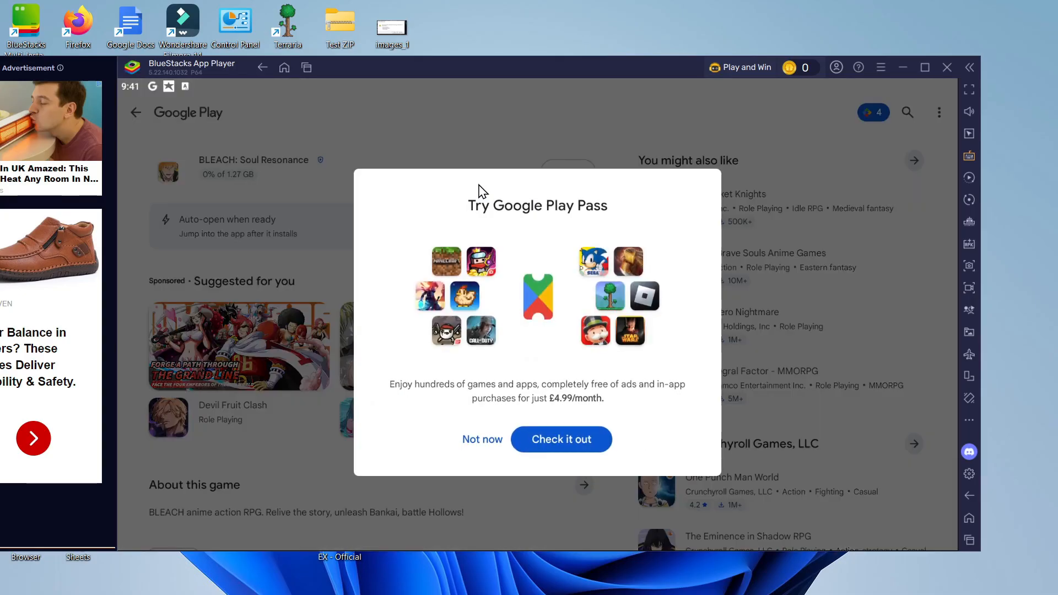
pyautogui.click(481, 439)
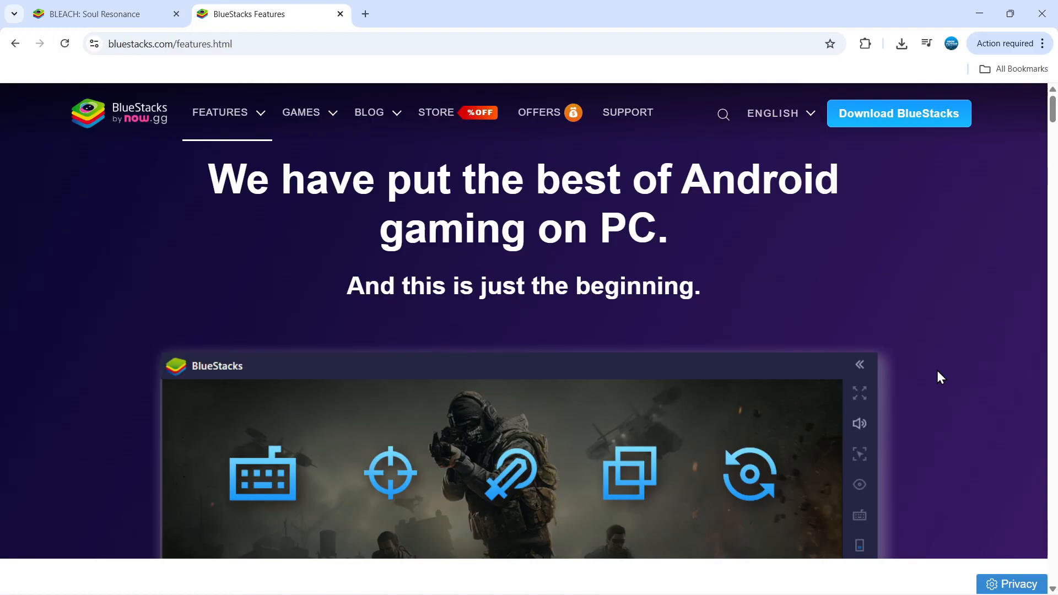
pyautogui.scroll(-3)
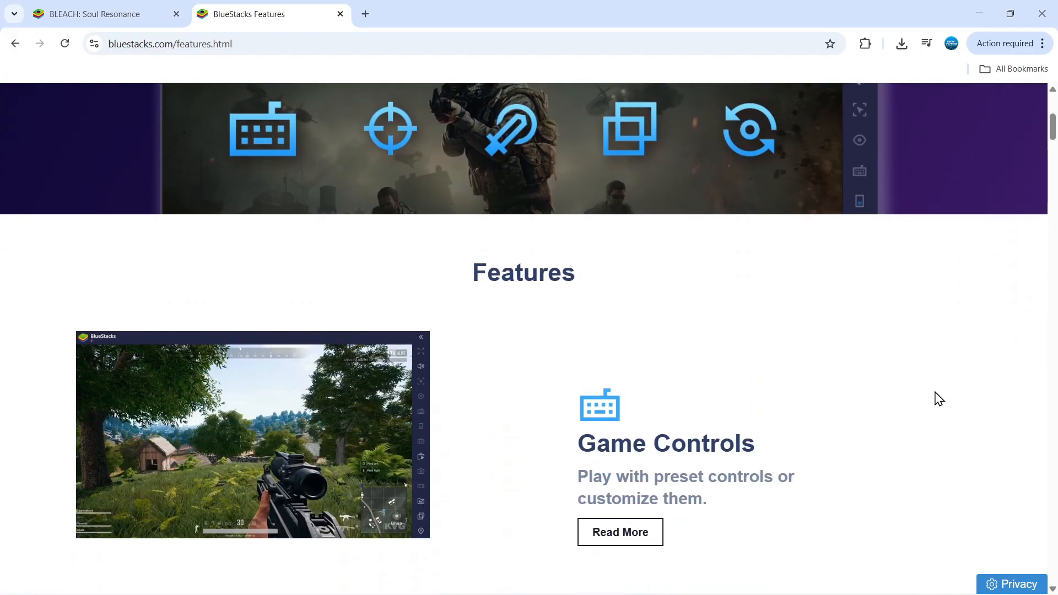
pyautogui.scroll(-3)
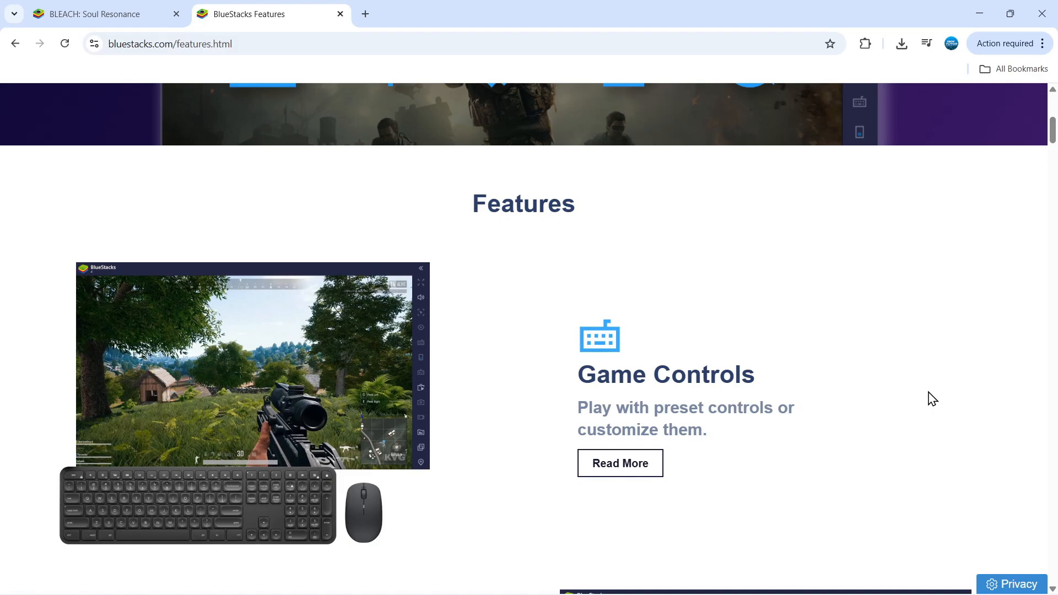
pyautogui.scroll(-3)
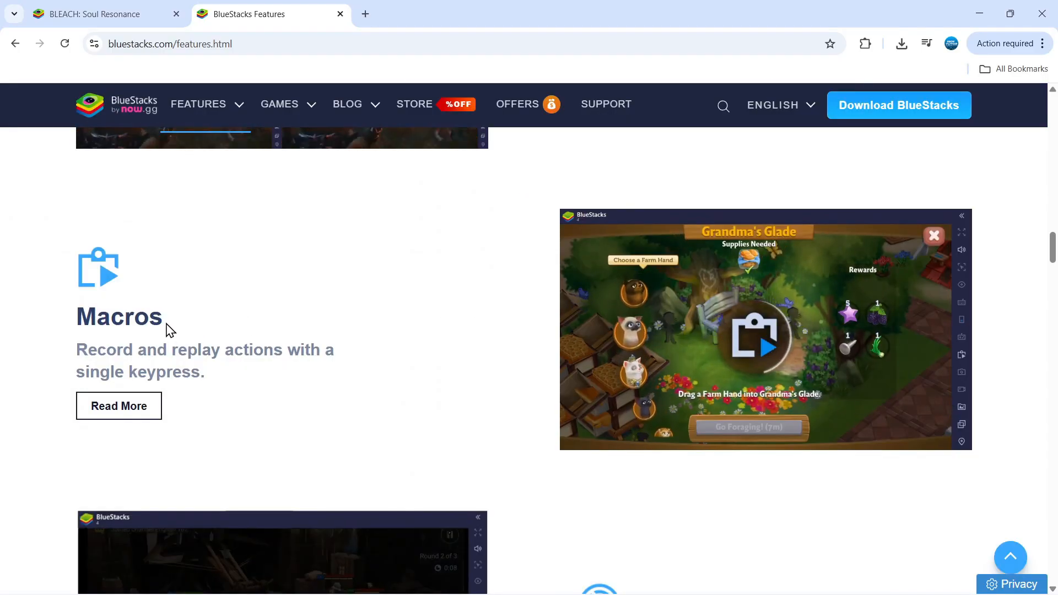
pyautogui.moveTo(508, 316)
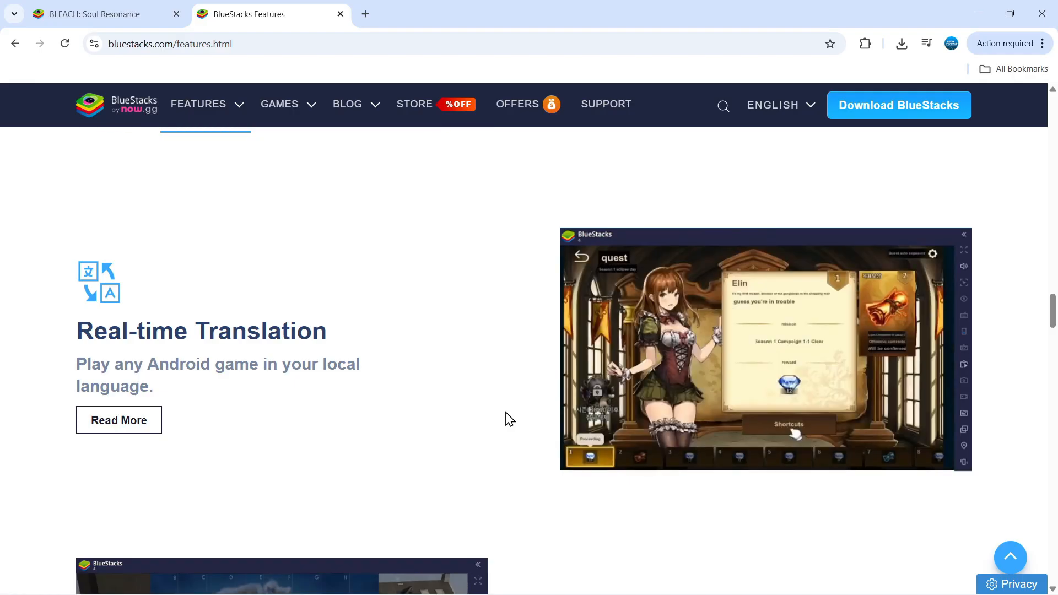
# Scroll the BlueStacks features page through Multi-Instance Sync, Macros and MOBA Mode
pyautogui.scroll(-3)
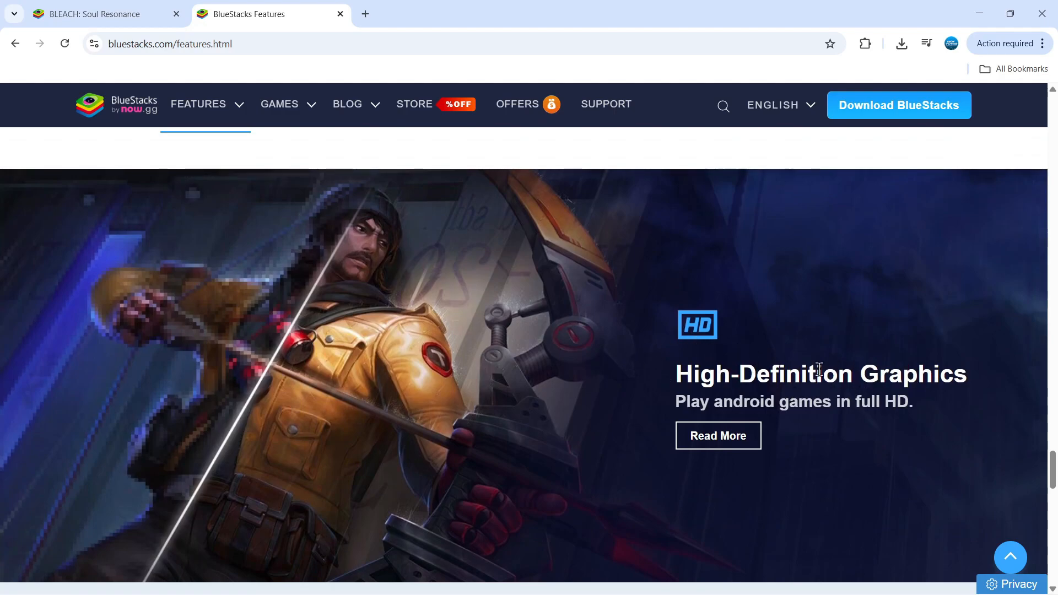
pyautogui.moveTo(828, 361)
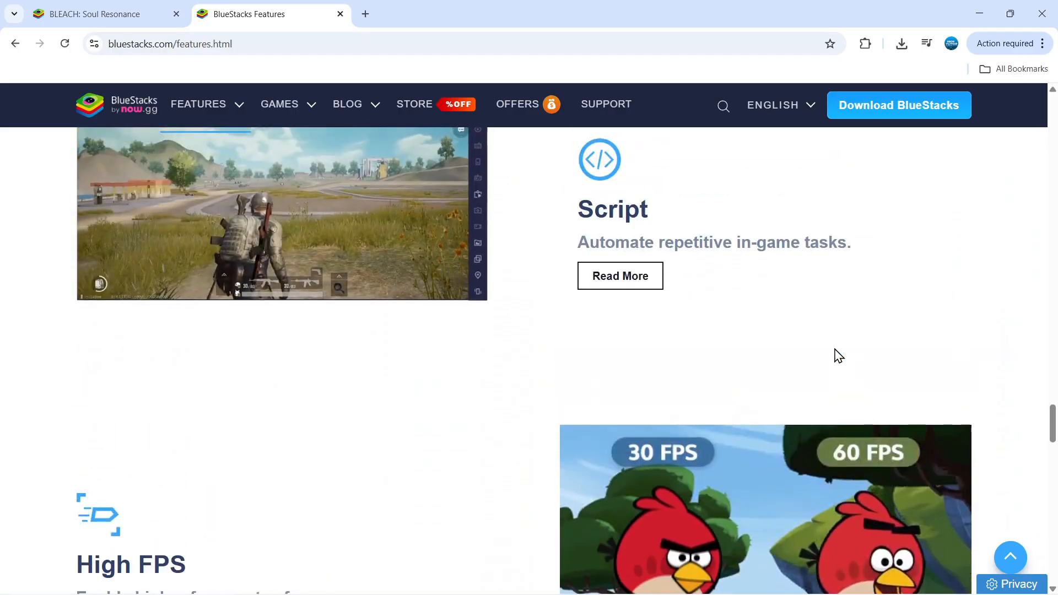
pyautogui.scroll(-3)
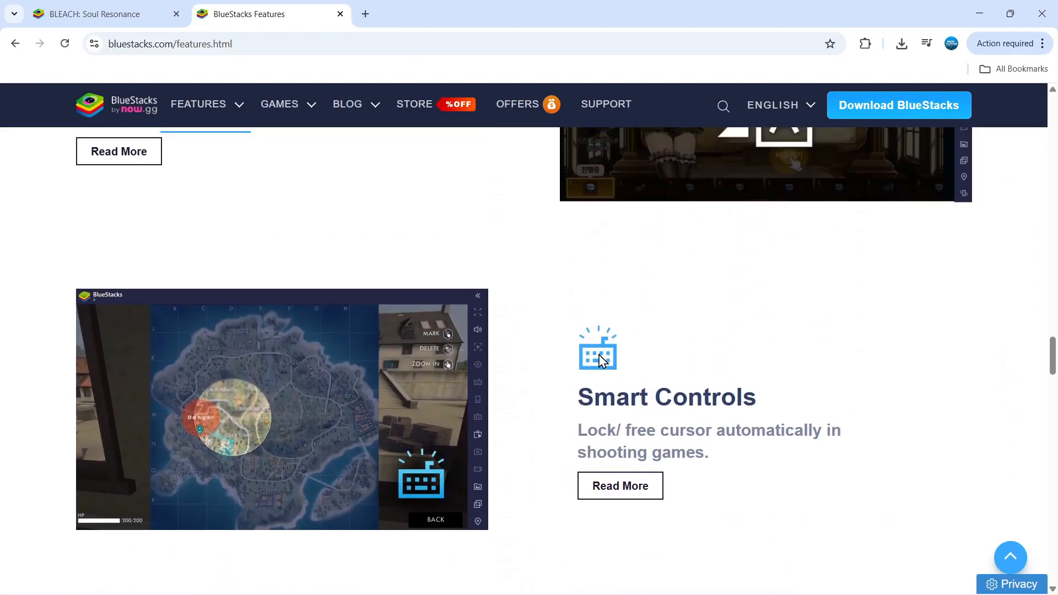
pyautogui.scroll(-3)
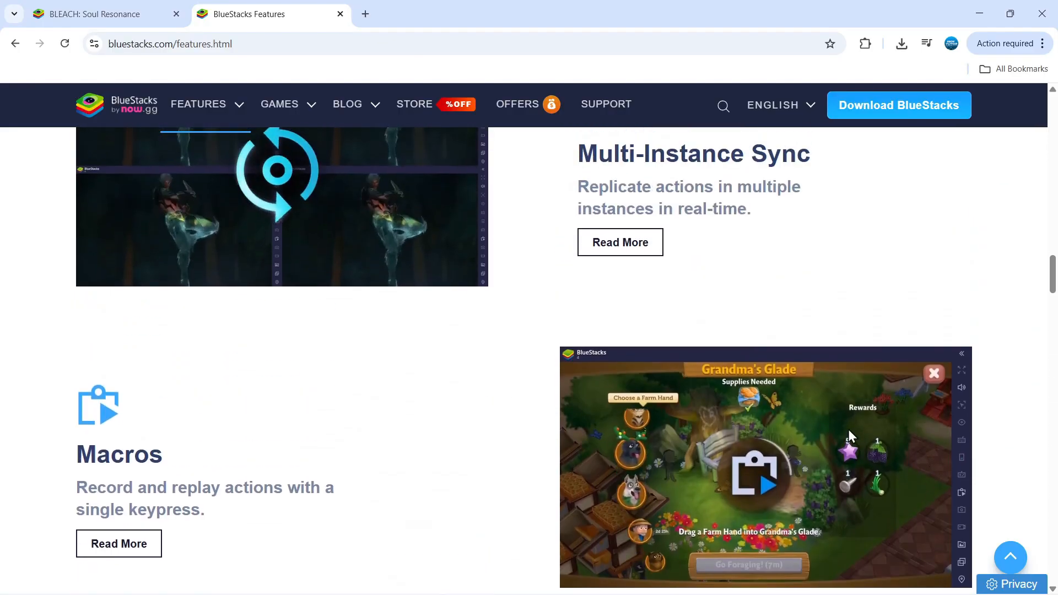
pyautogui.scroll(-3)
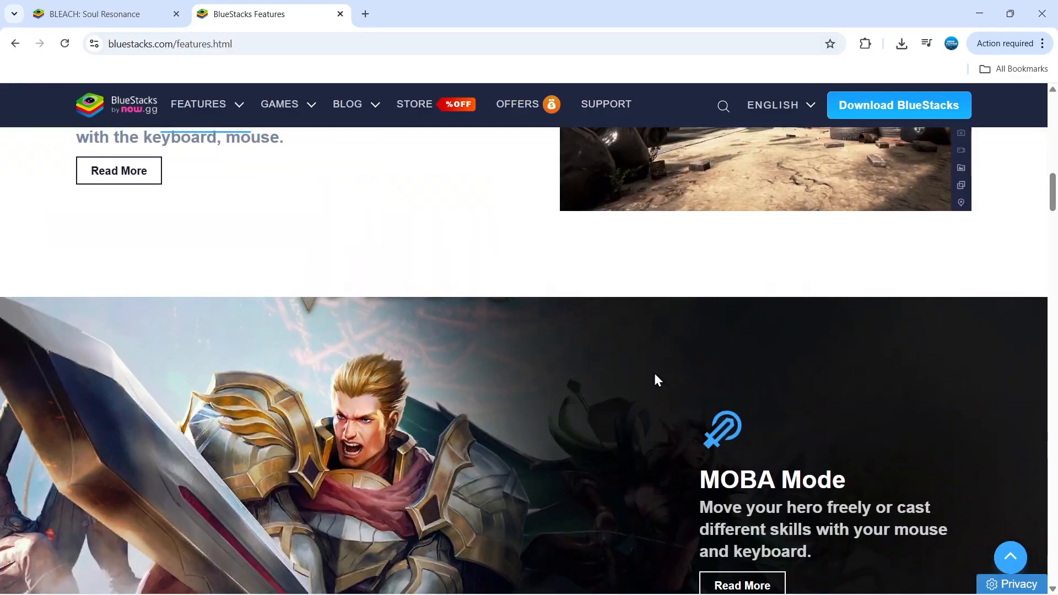
pyautogui.scroll(3)
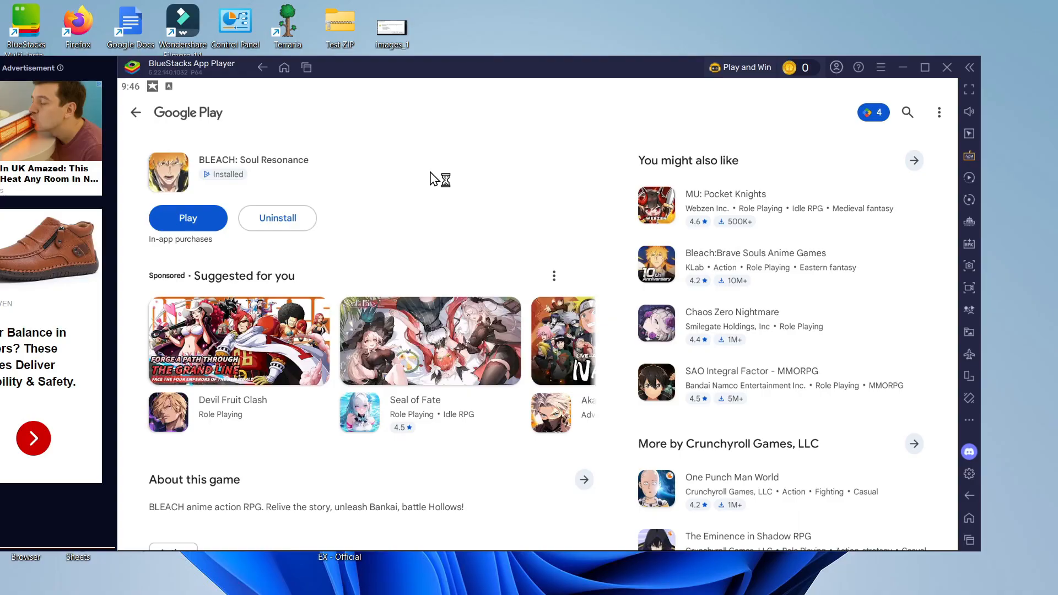
pyautogui.moveTo(250, 177)
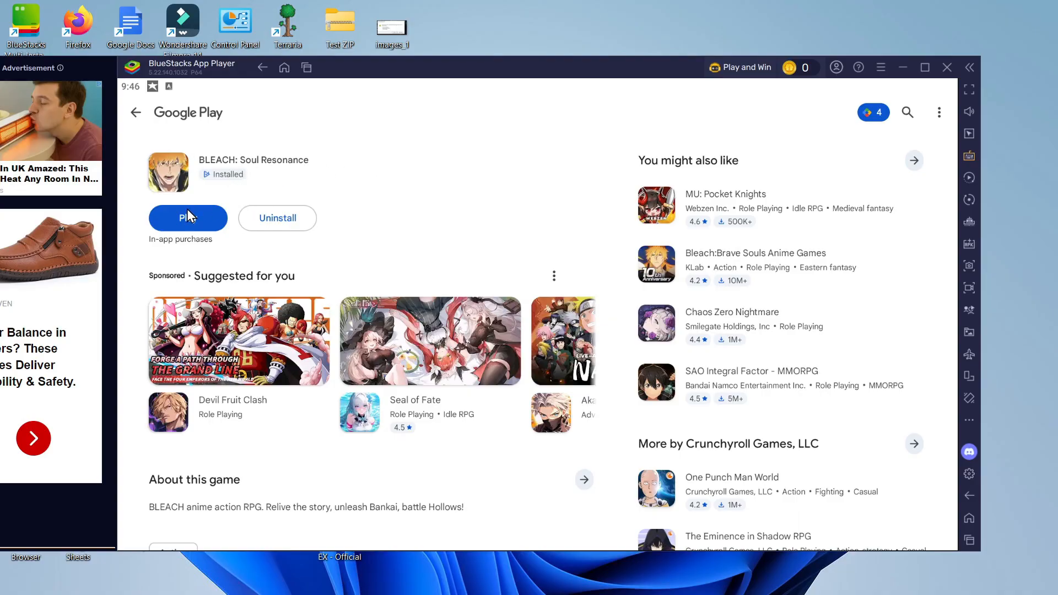
# Start BLEACH: Soul Resonance, dismiss the controls popup, and confirm age 35
pyautogui.click(187, 217)
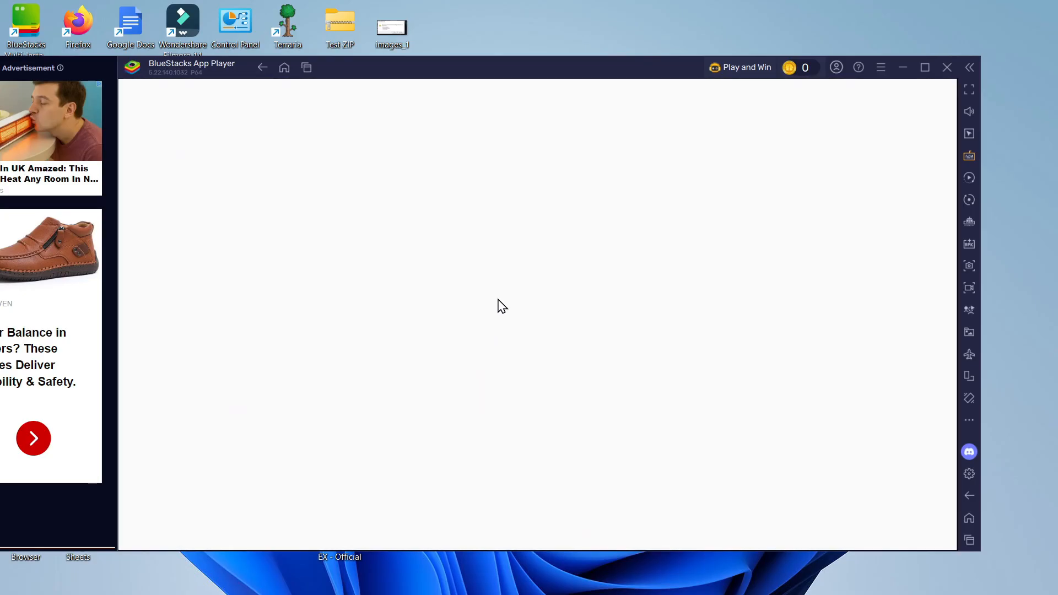
pyautogui.click(968, 156)
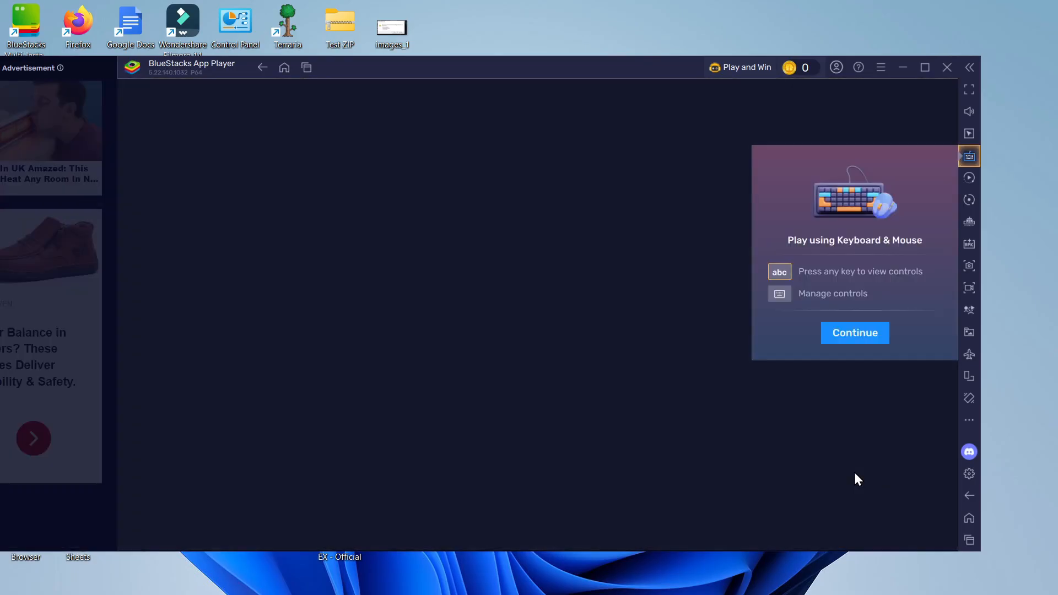
pyautogui.moveTo(771, 340)
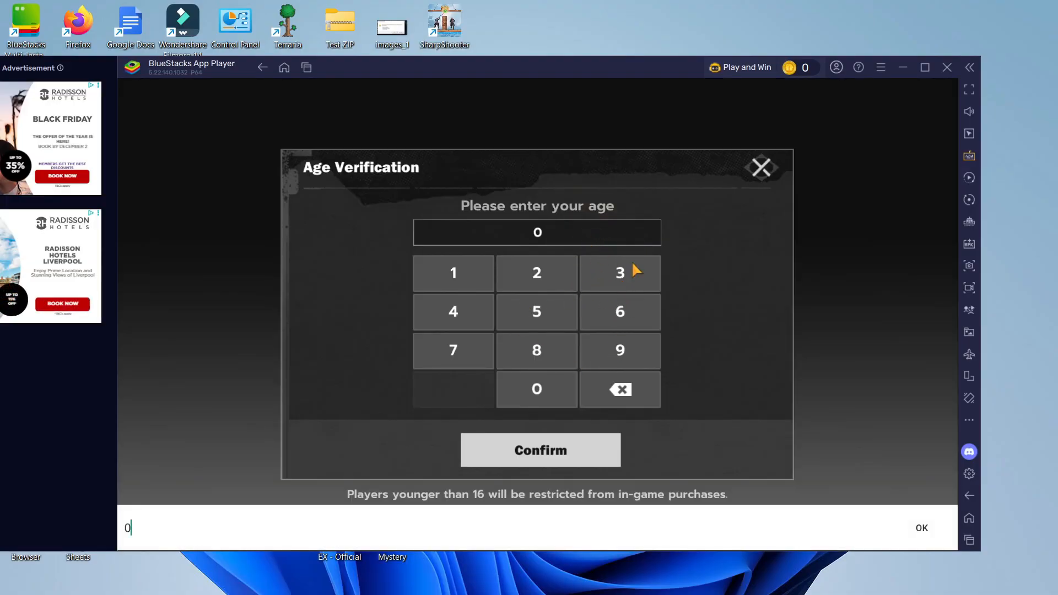
pyautogui.moveTo(609, 282)
pyautogui.write('35')
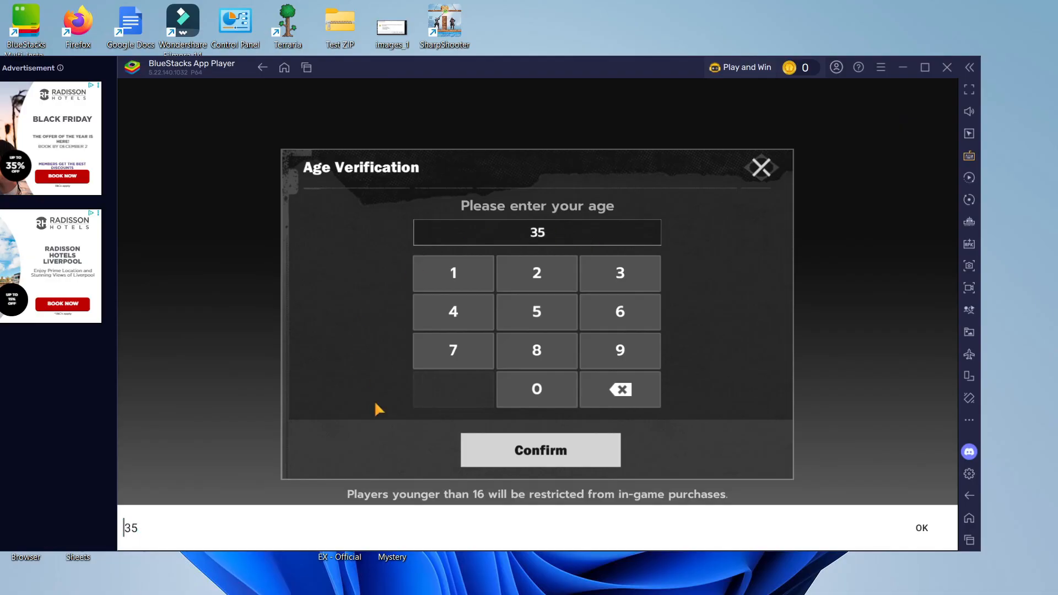
pyautogui.click(539, 450)
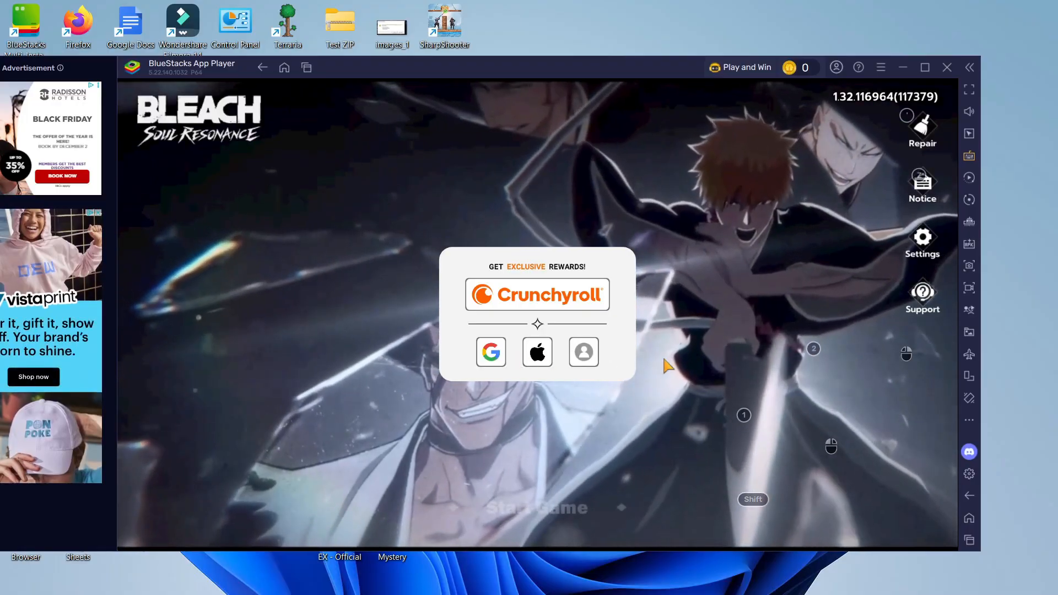
# Sign in with the existing Google account and close the Welcome announcement
pyautogui.click(490, 351)
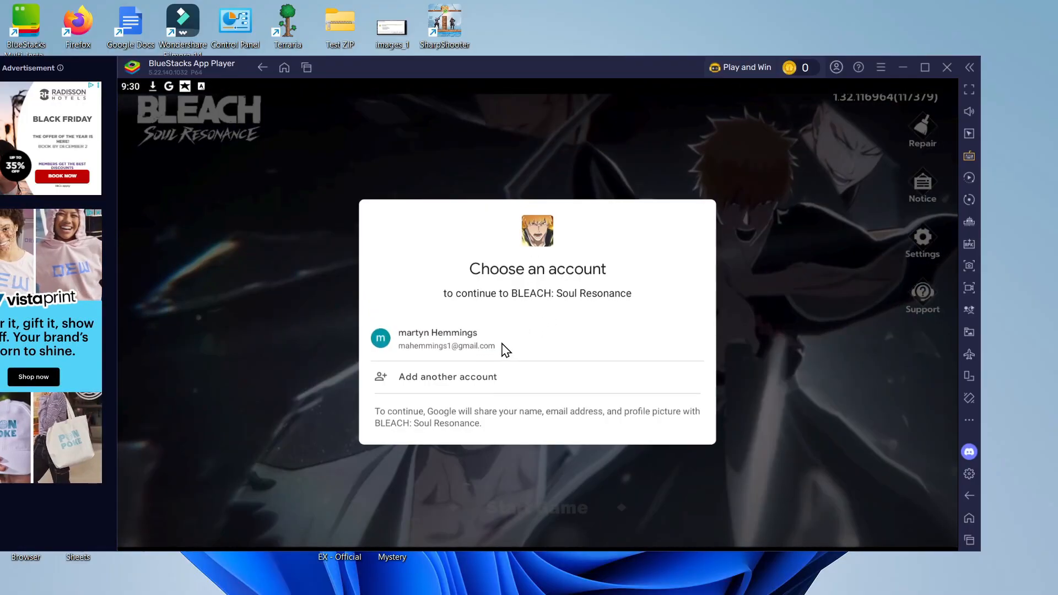
pyautogui.click(445, 337)
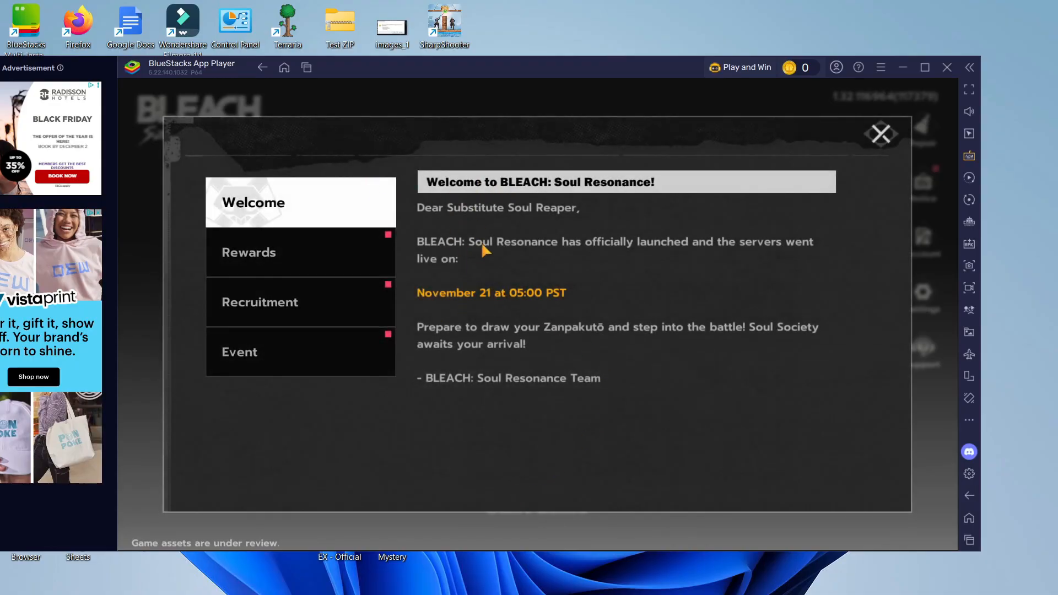
pyautogui.click(880, 133)
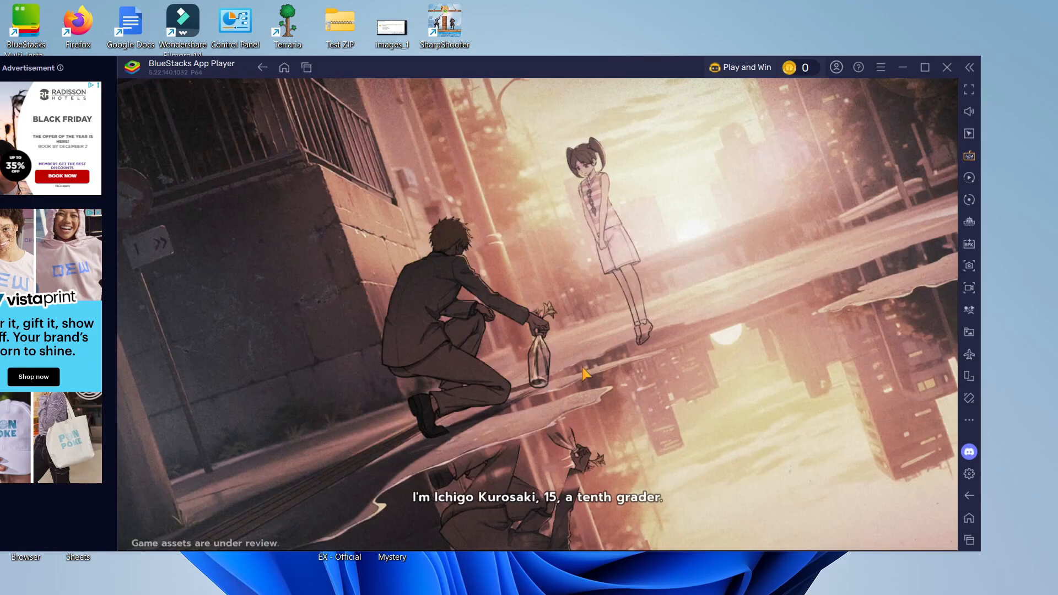
pyautogui.moveTo(322, 274)
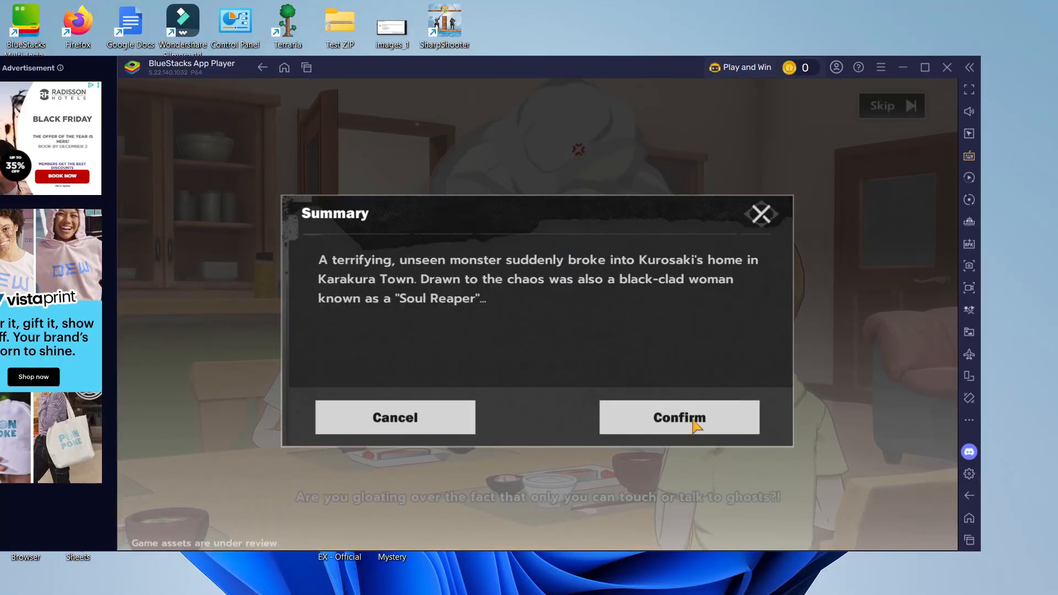
# Skip the opening cutscene, confirm in the Summary dialog, and dismiss the next popup
pyautogui.click(678, 417)
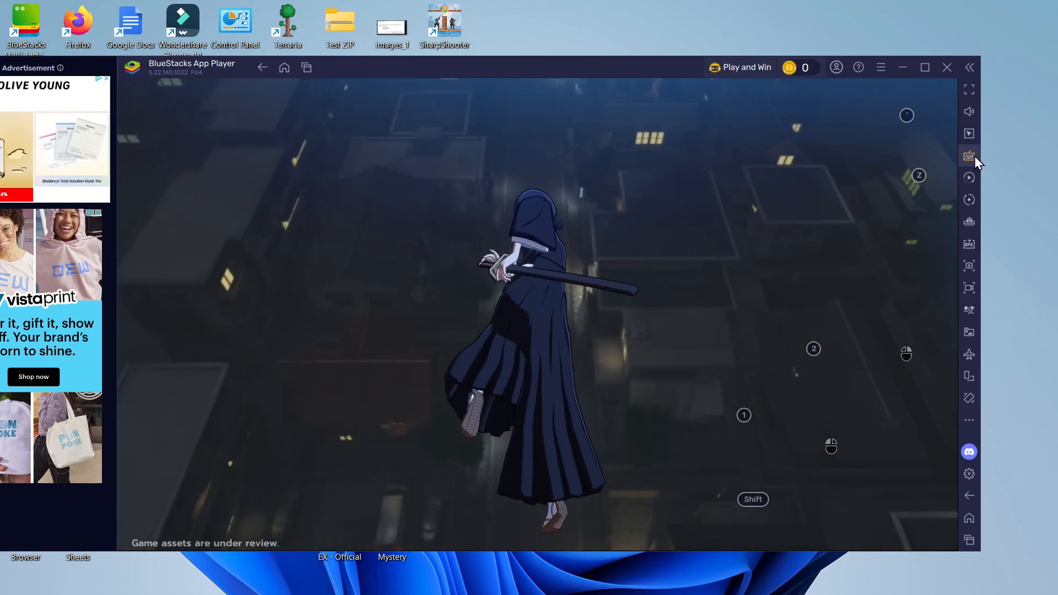
pyautogui.click(968, 156)
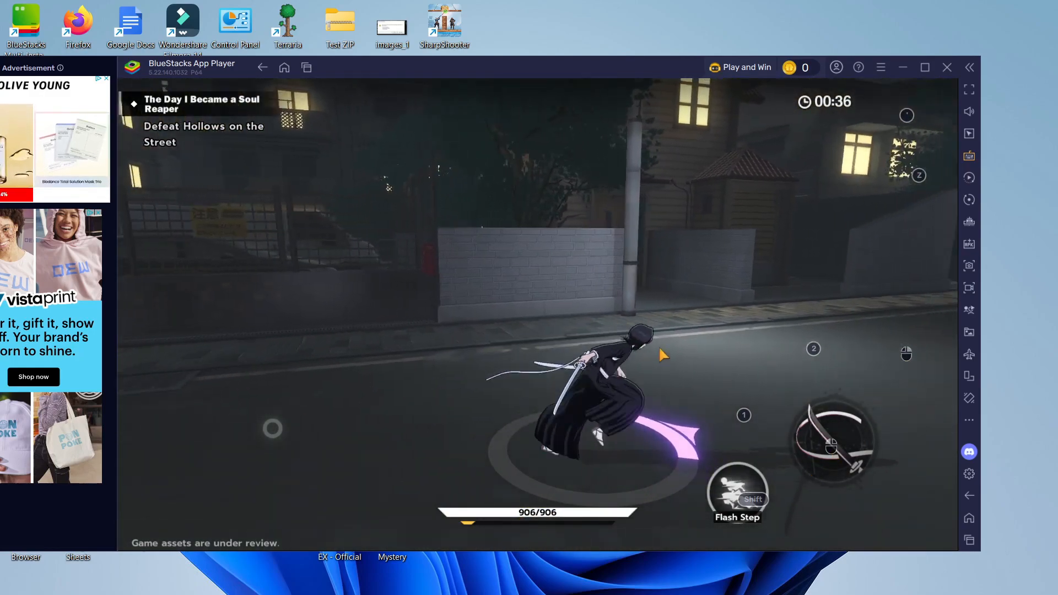
# Attack the street Hollows with the sword and release Tsuginomai Hakuren on them
pyautogui.click(743, 415)
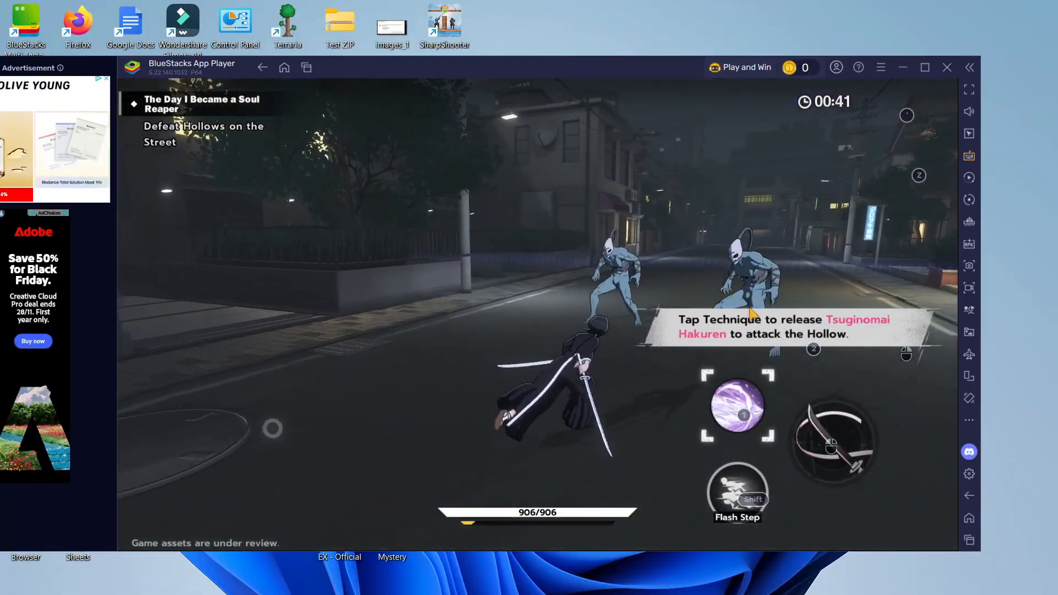
pyautogui.click(736, 405)
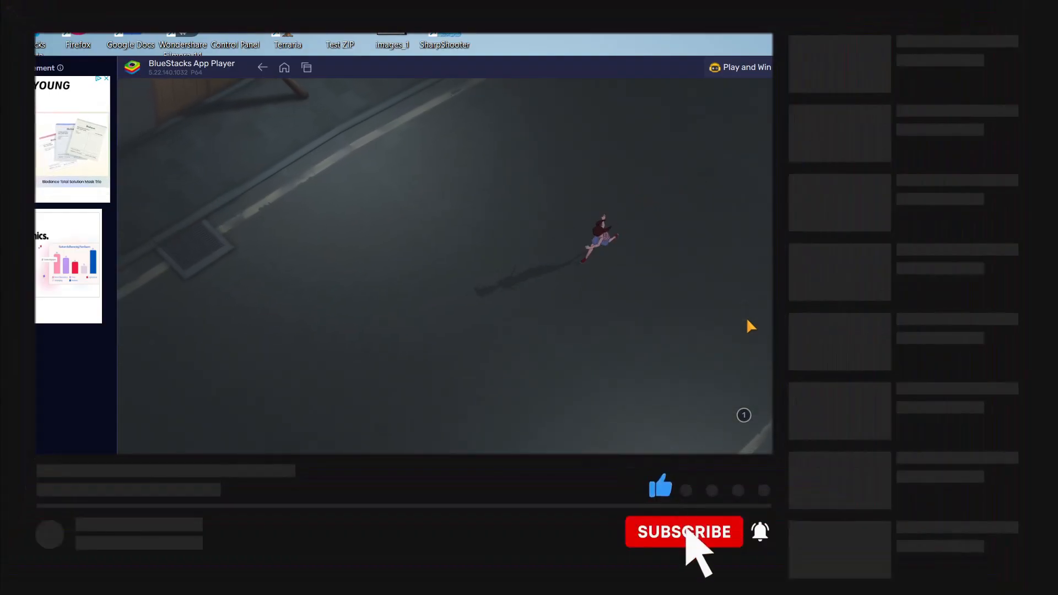
pyautogui.click(683, 532)
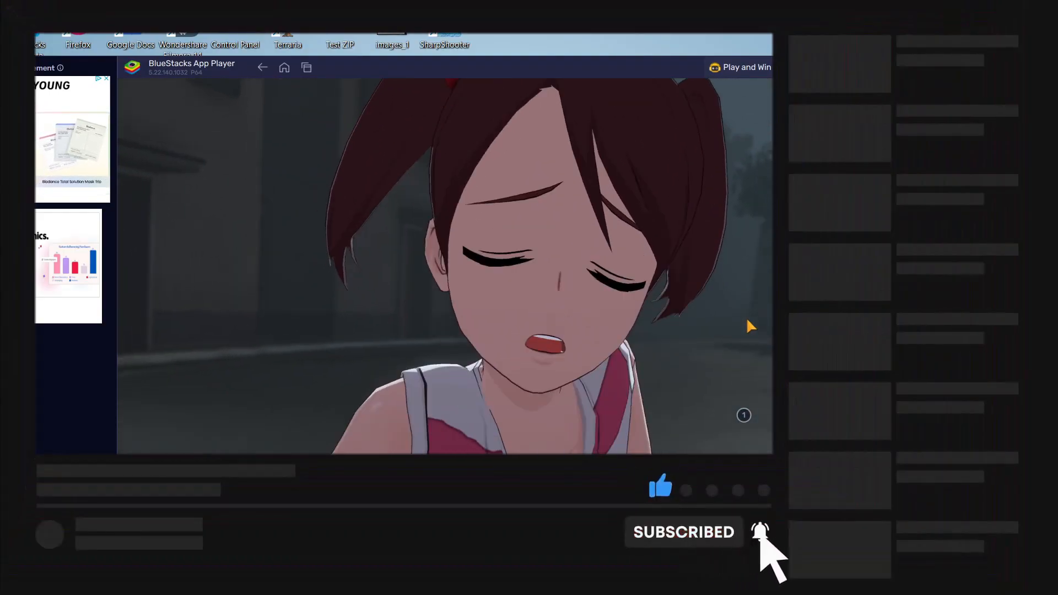